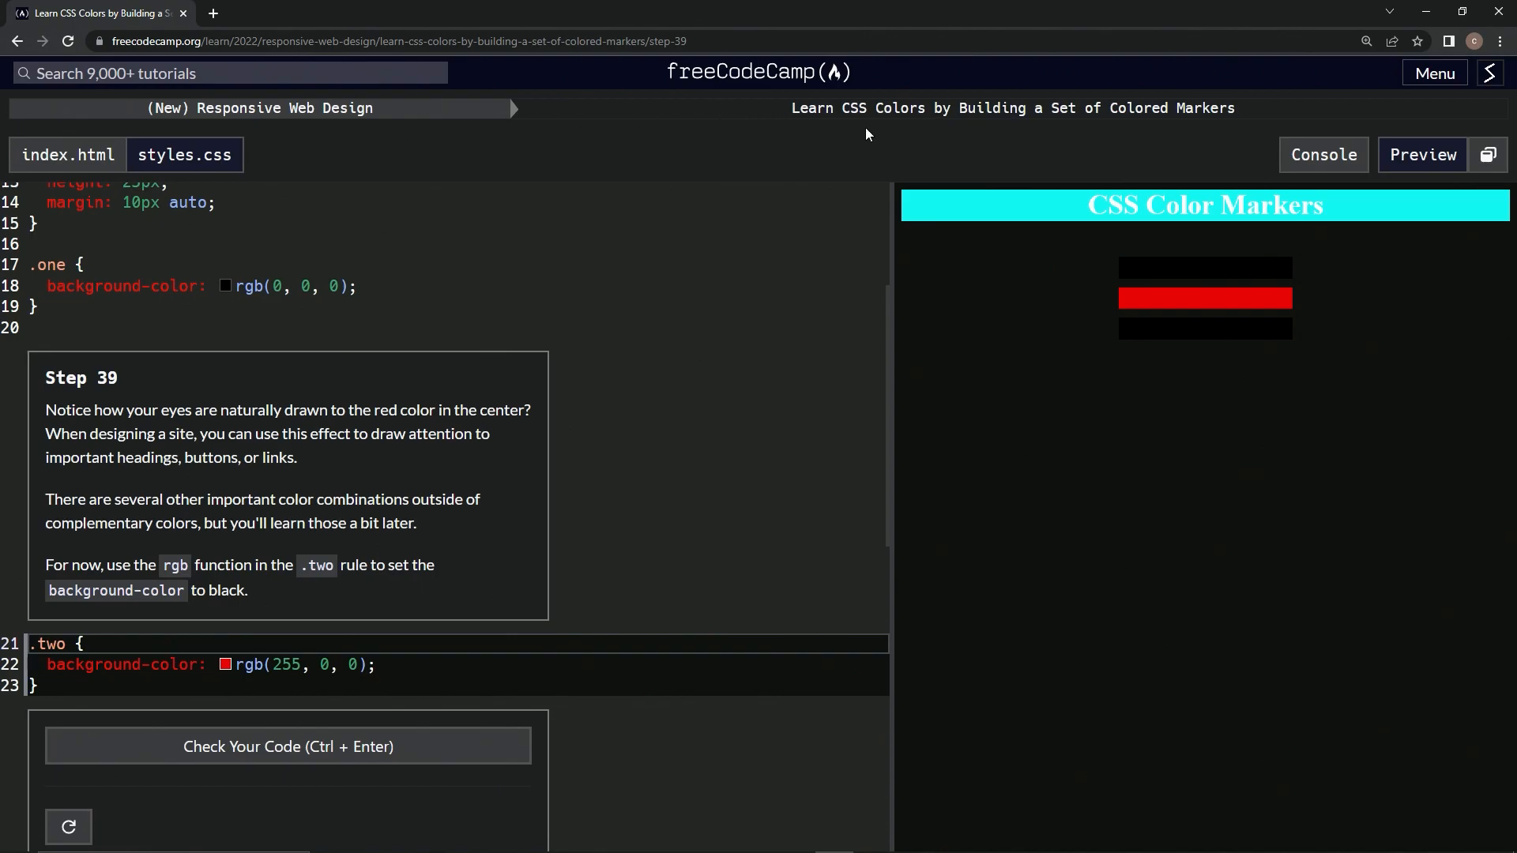
mouse_move(1196, 144)
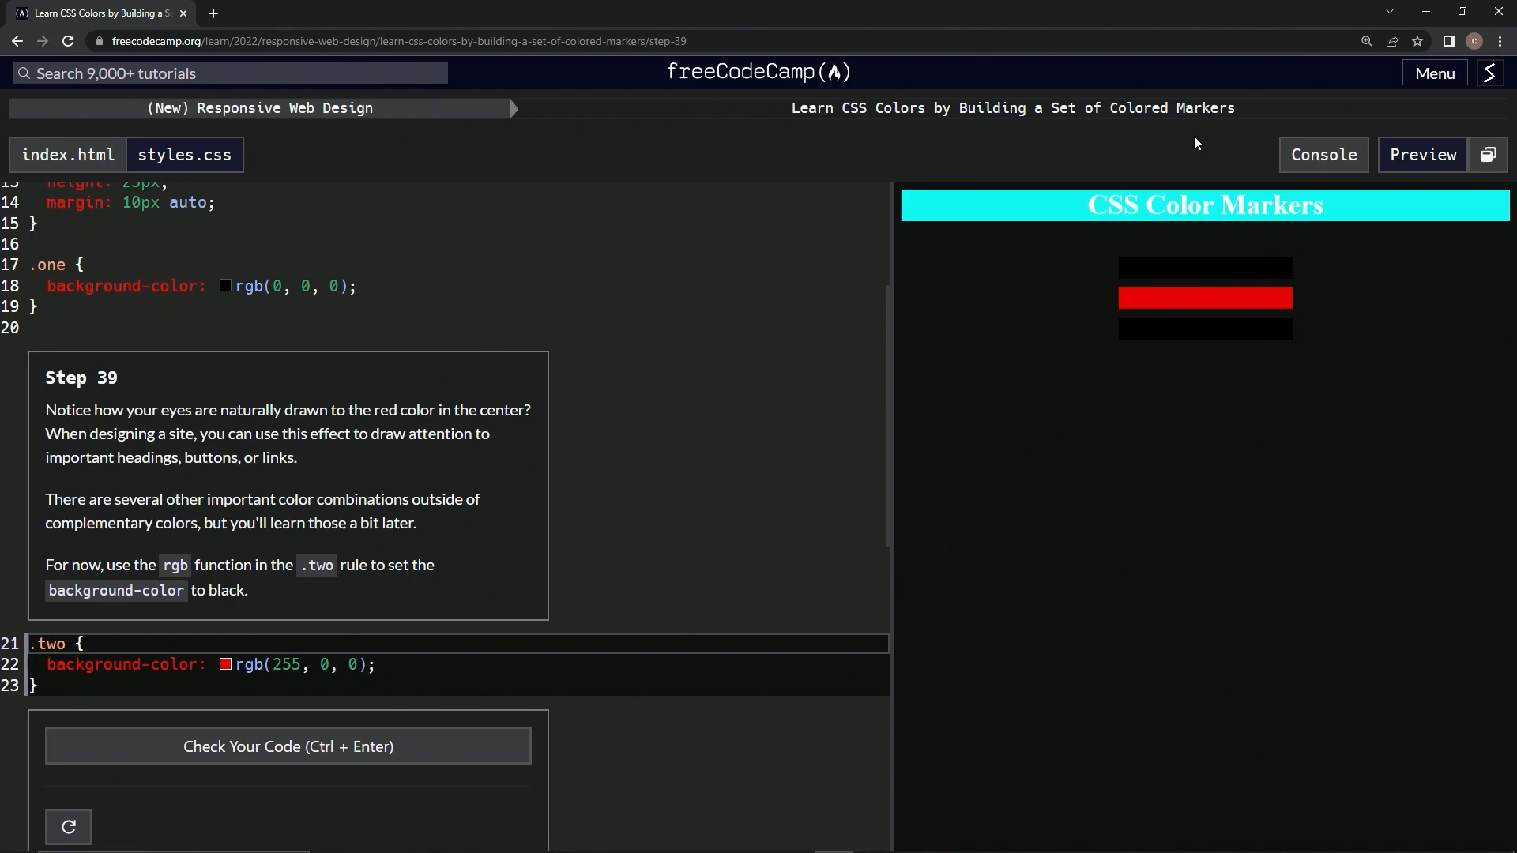
mouse_move(133, 388)
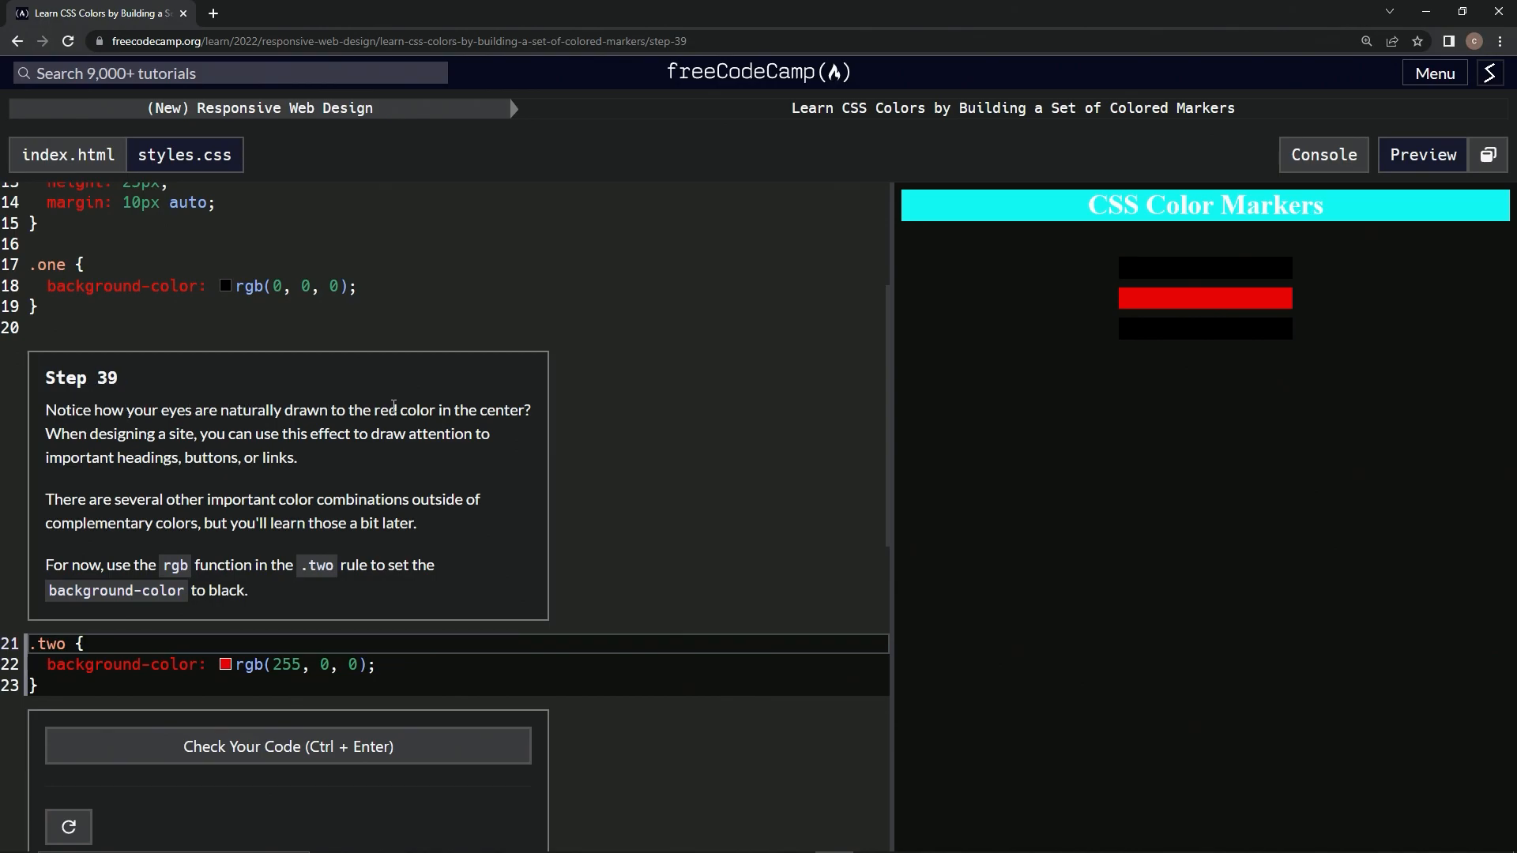
mouse_move(1152, 296)
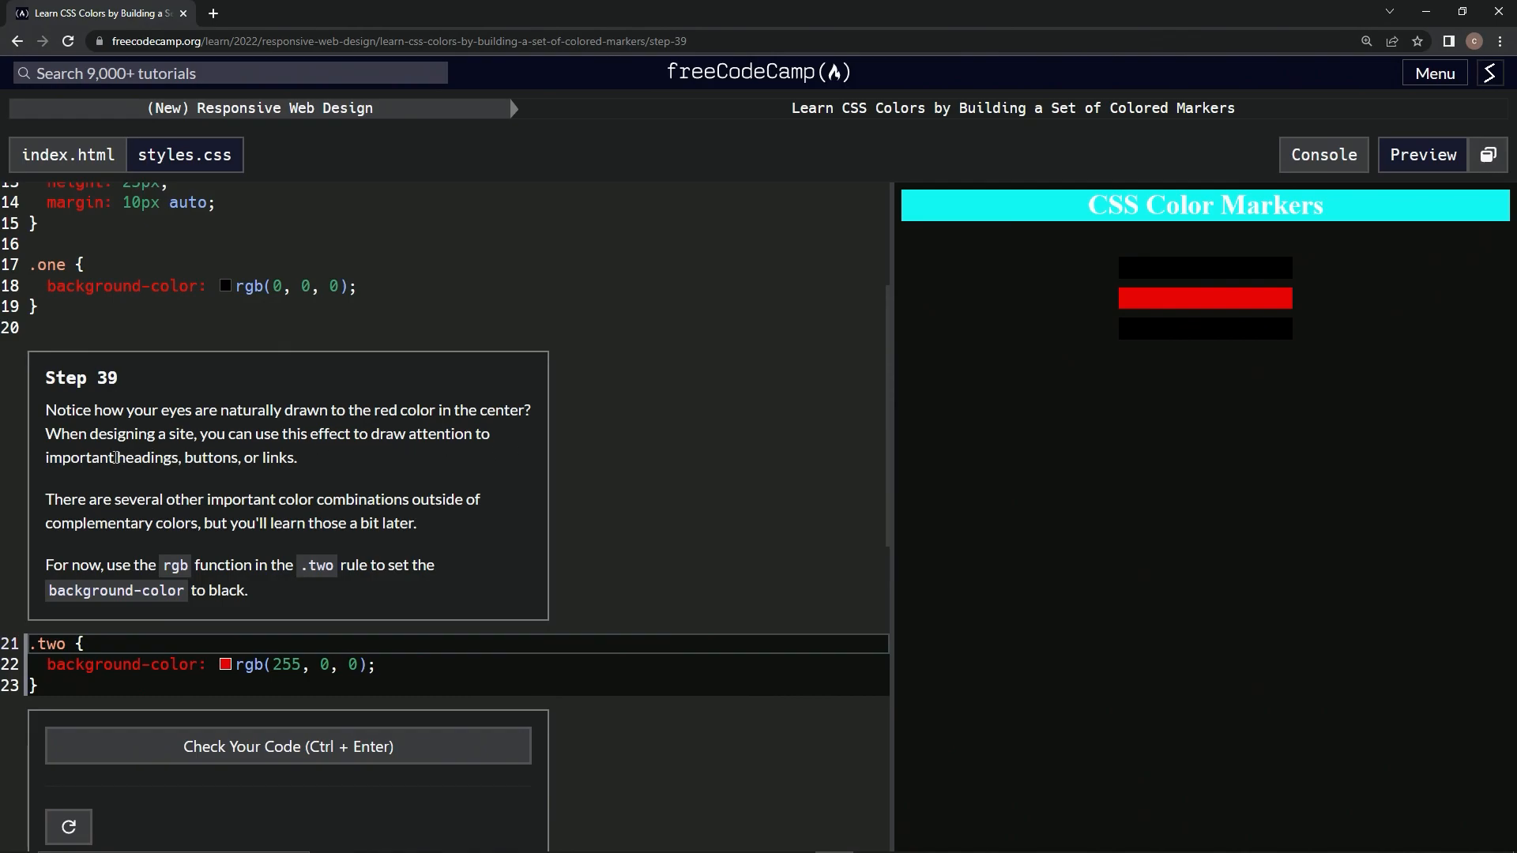
mouse_move(136, 486)
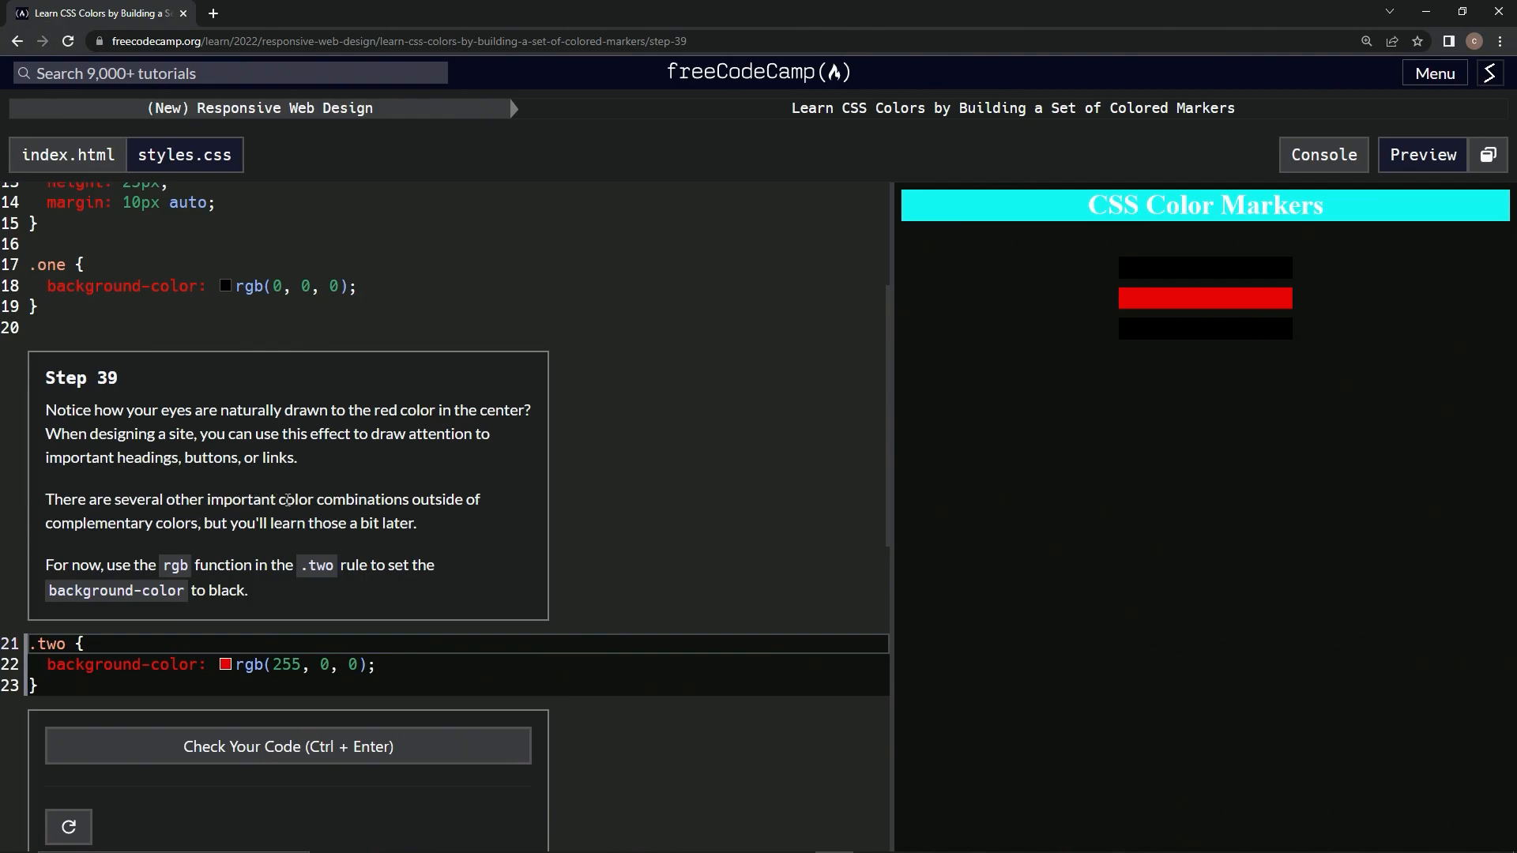
mouse_move(205, 545)
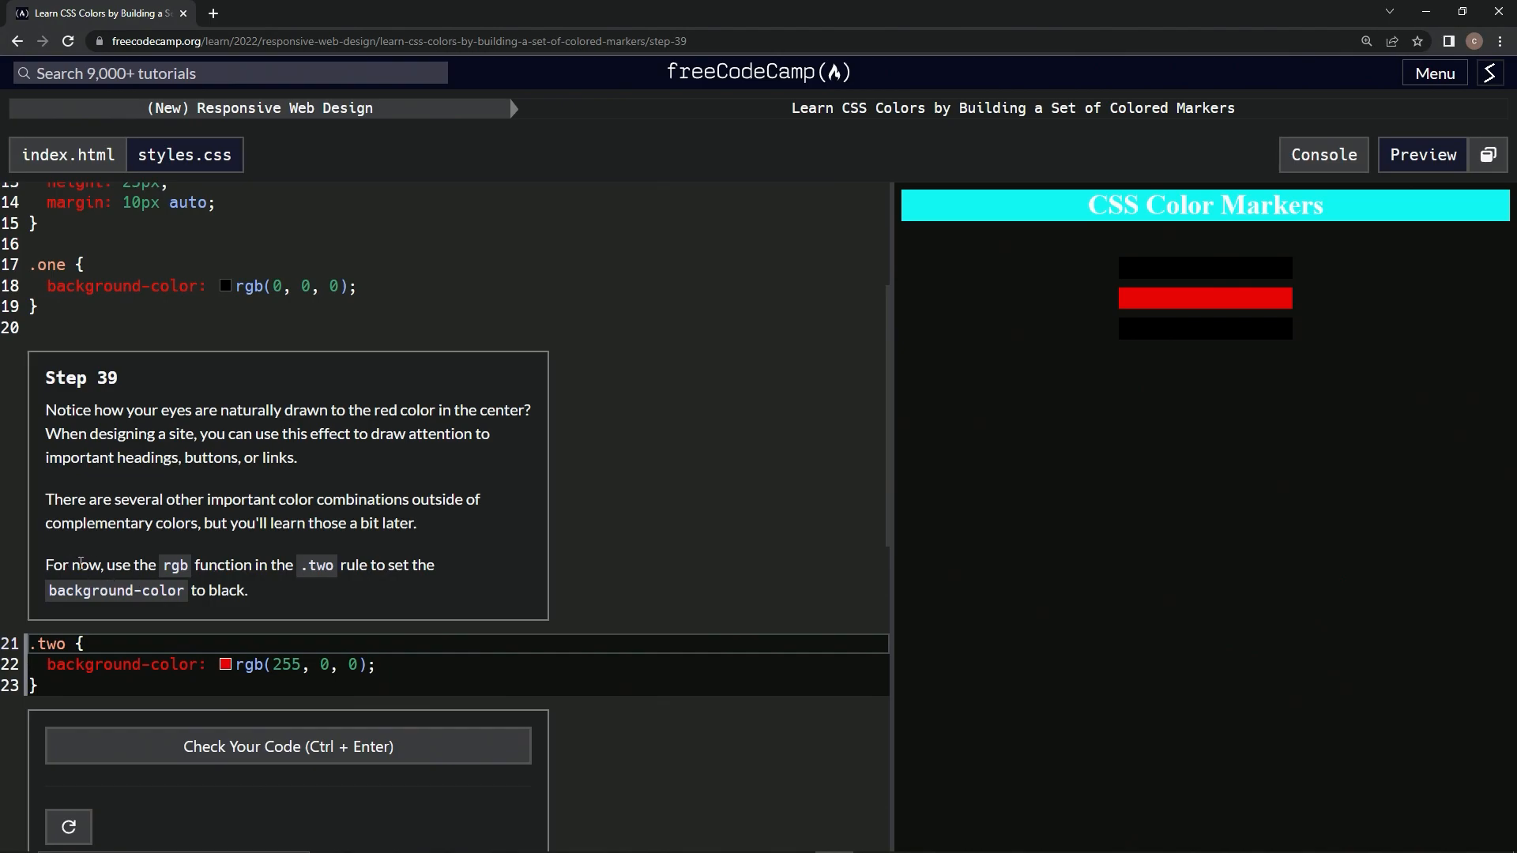
mouse_move(1128, 320)
text(0)
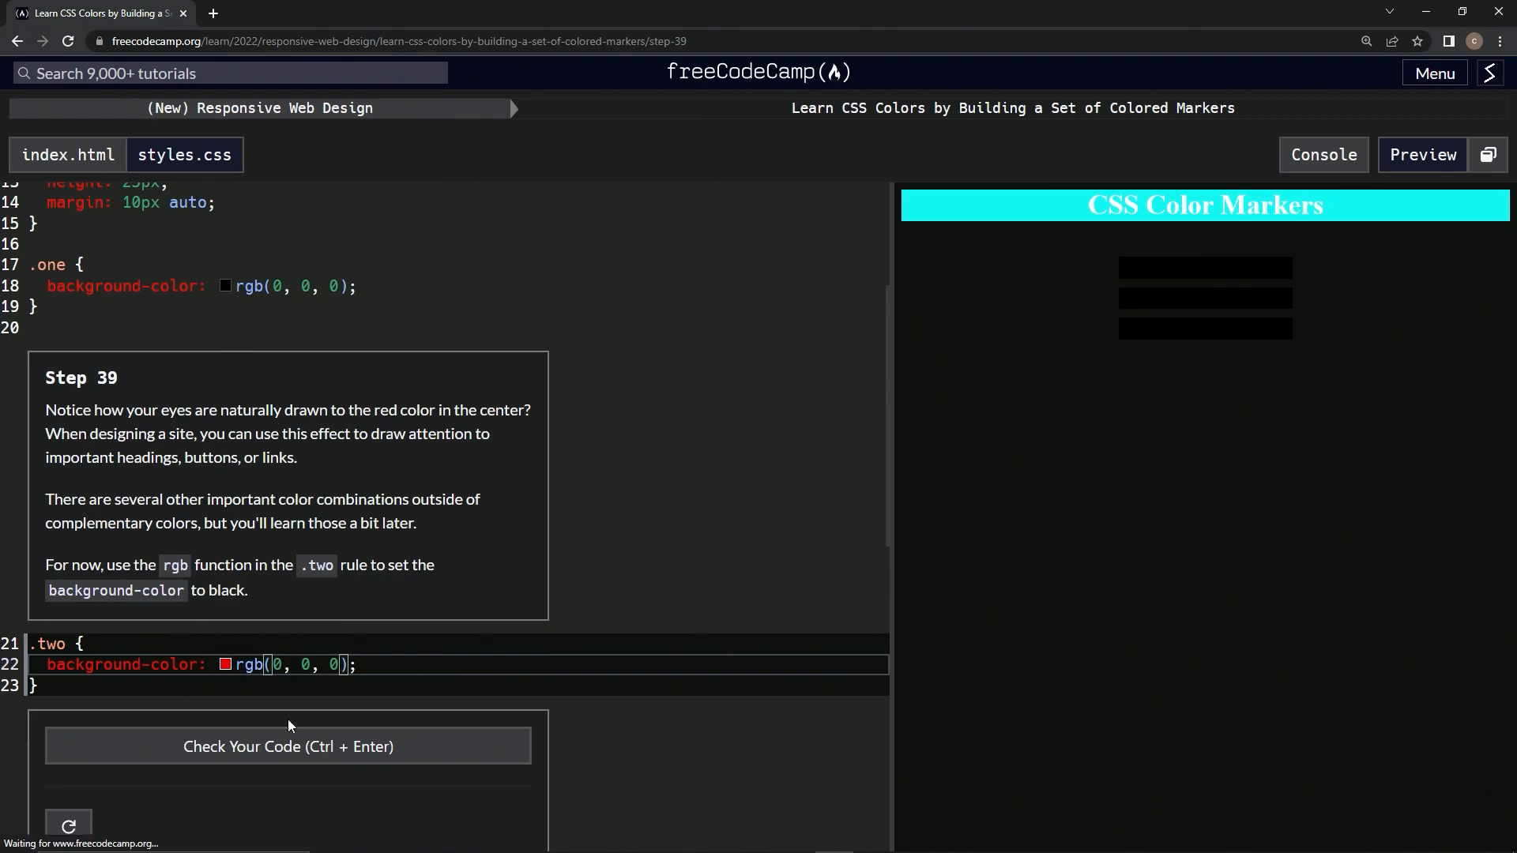
Step: Check the .two rule with rgb(0, 0, 0) passes Step 39 and advance to Step 40
click(288, 746)
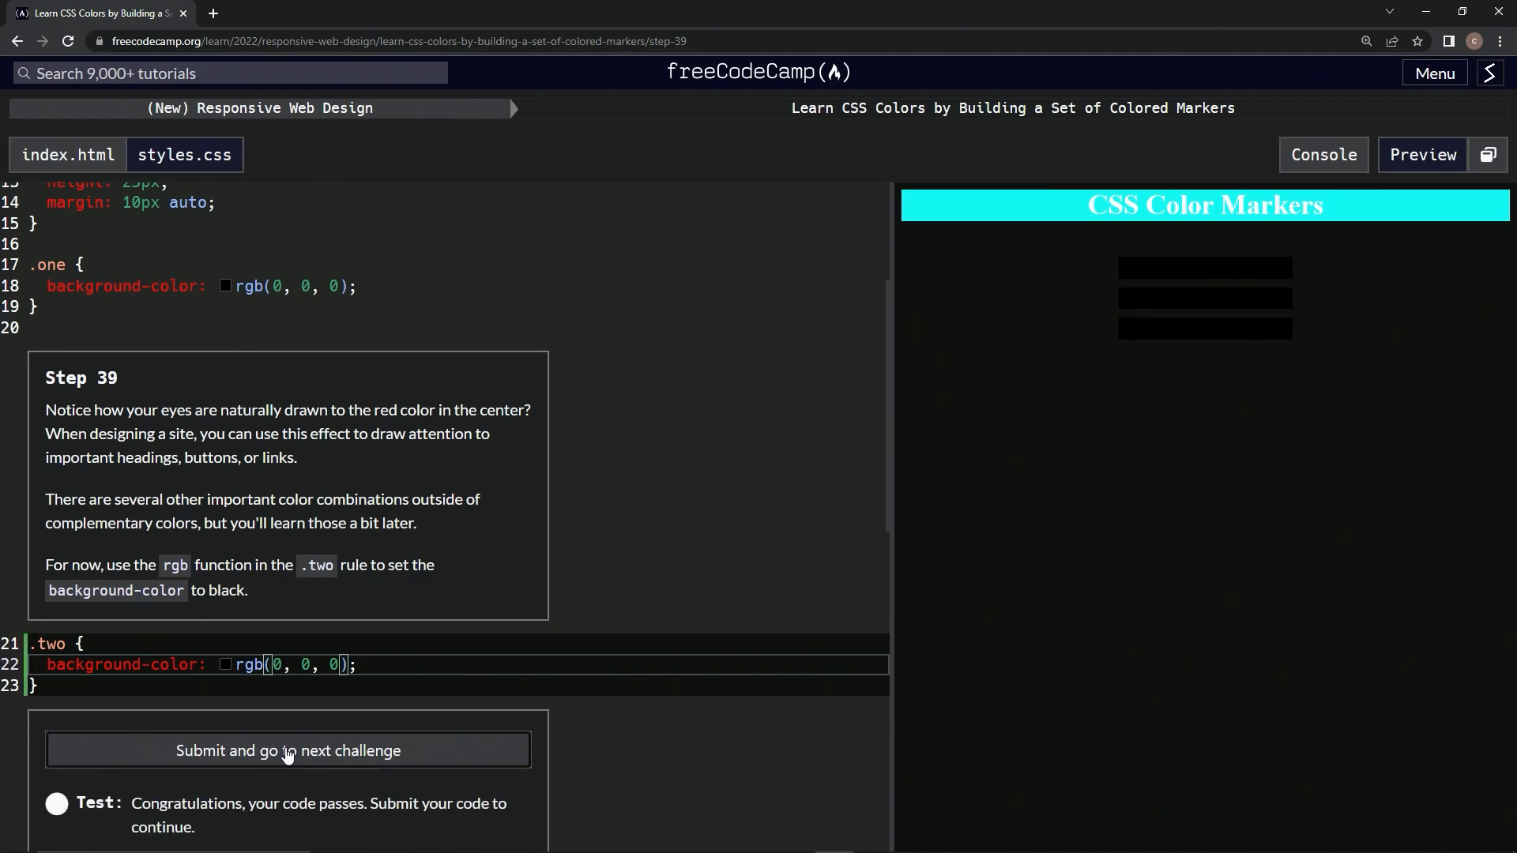
click(287, 749)
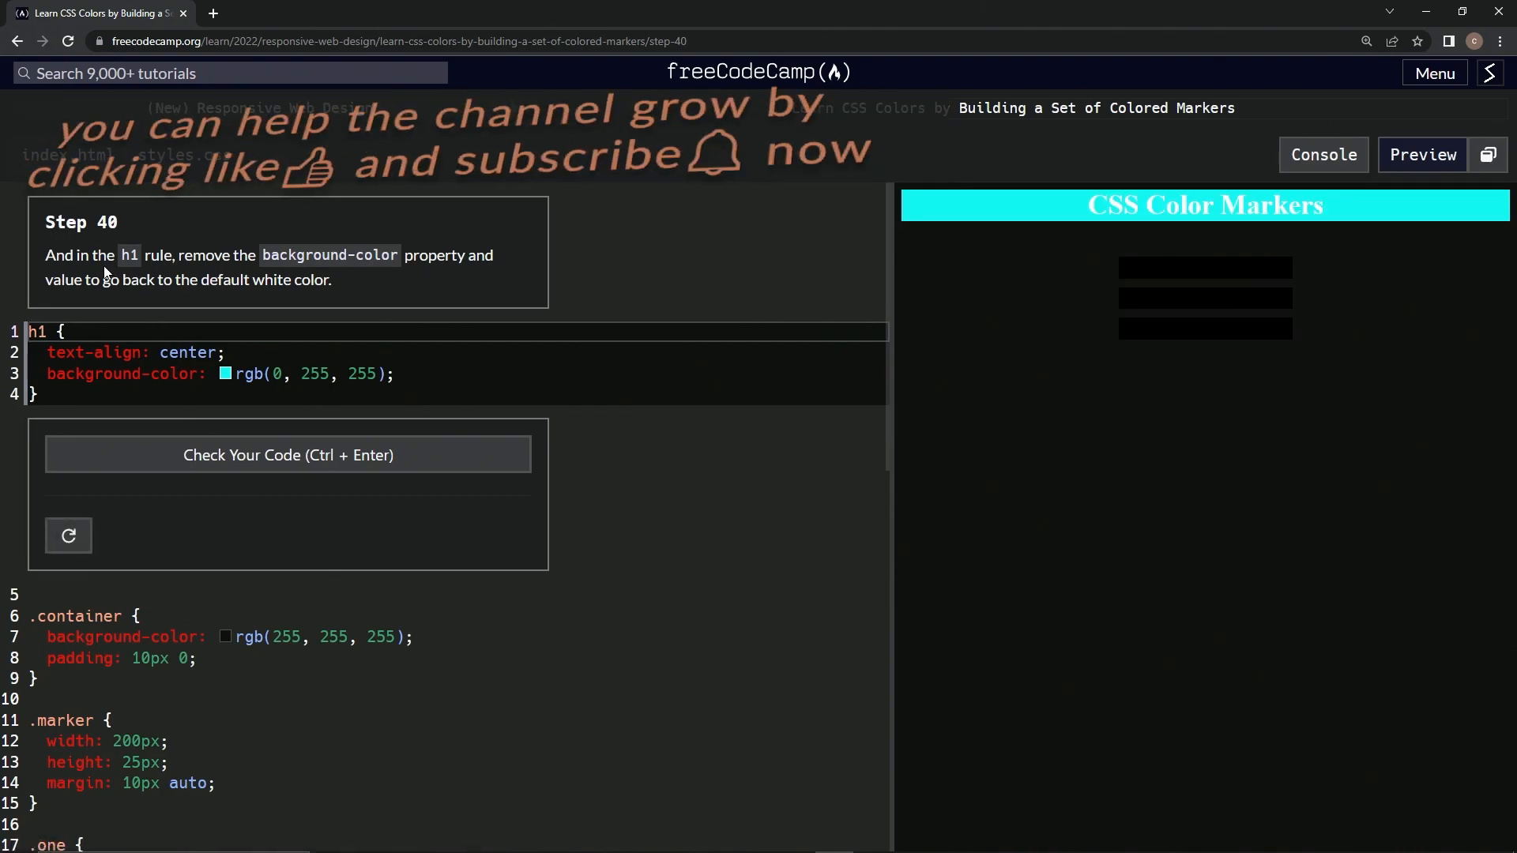
mouse_move(716, 246)
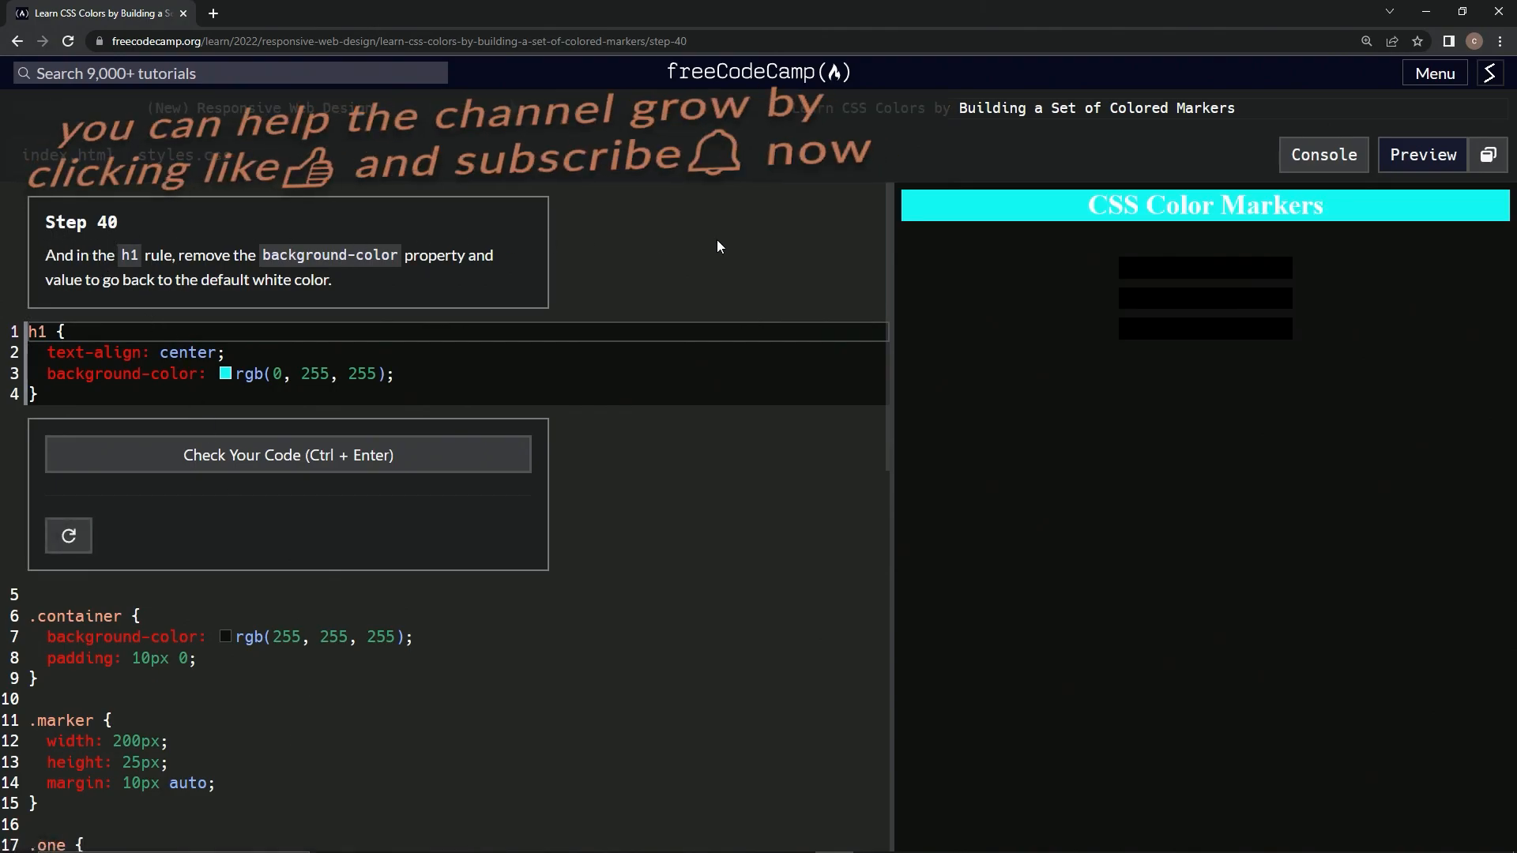